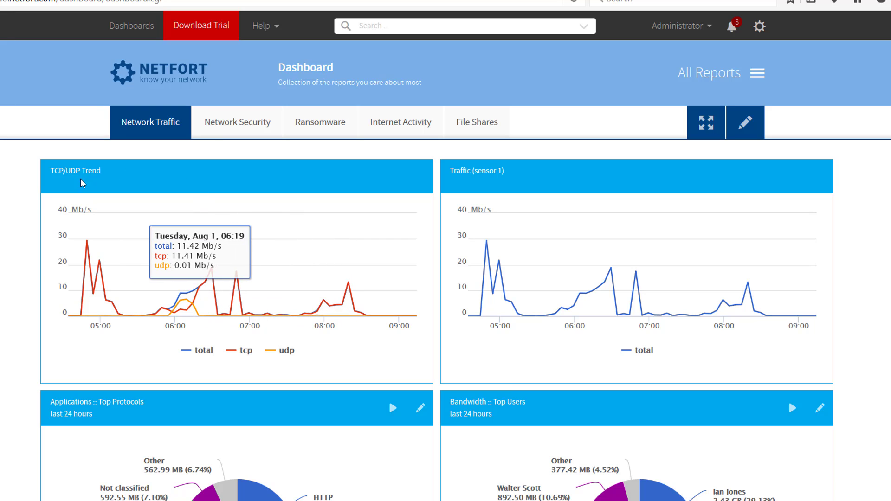
{"action": "mouse_move", "coordinate": [55, 233]}
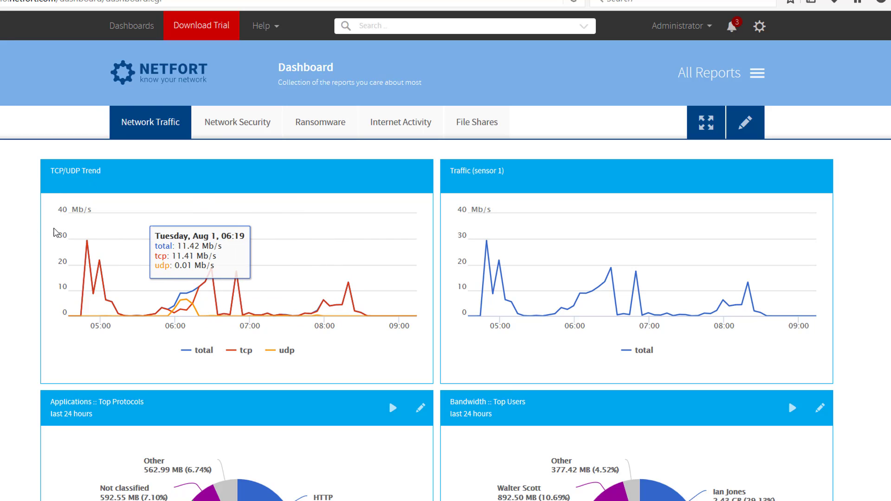
{"action": "mouse_move", "coordinate": [53, 237]}
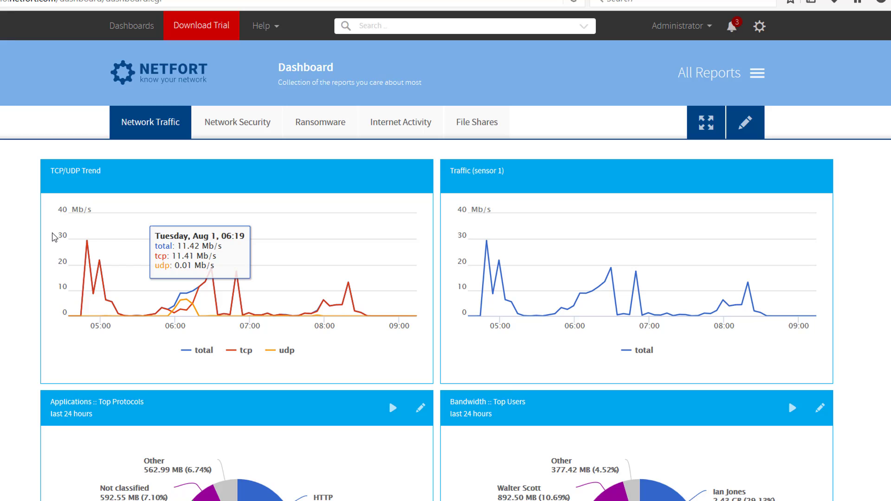
{"action": "mouse_move", "coordinate": [56, 230]}
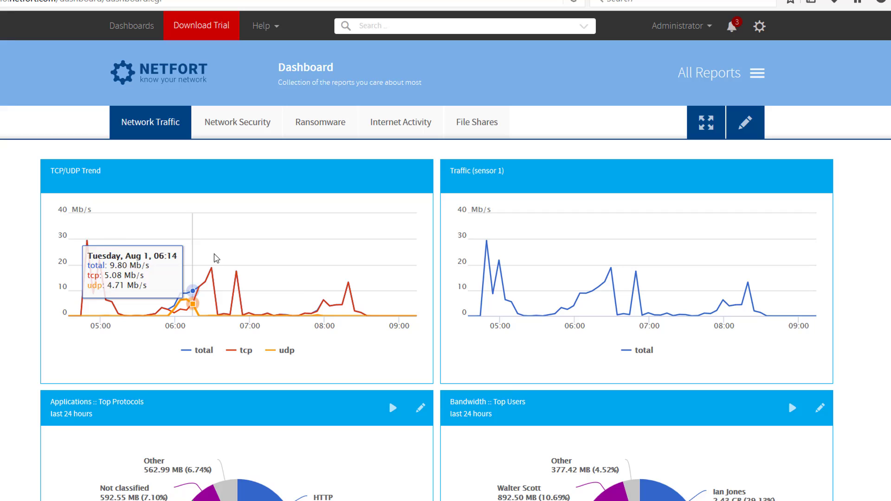
{"action": "mouse_move", "coordinate": [491, 186]}
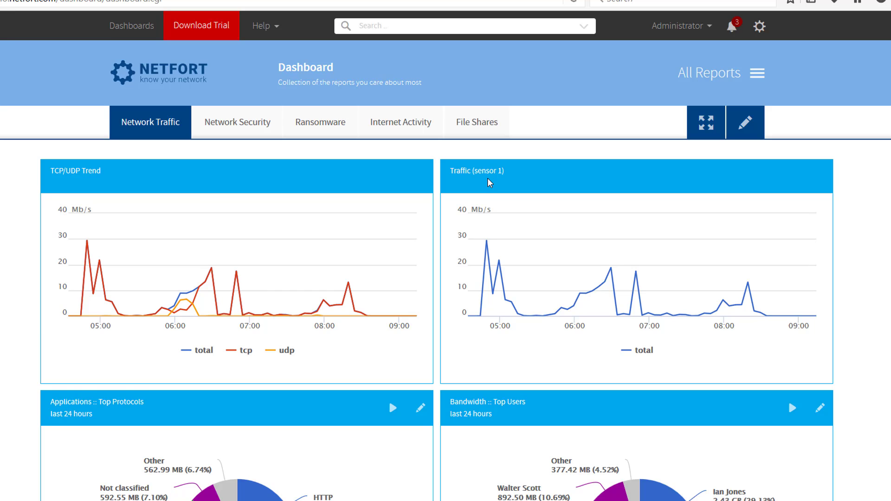
{"action": "mouse_move", "coordinate": [484, 175]}
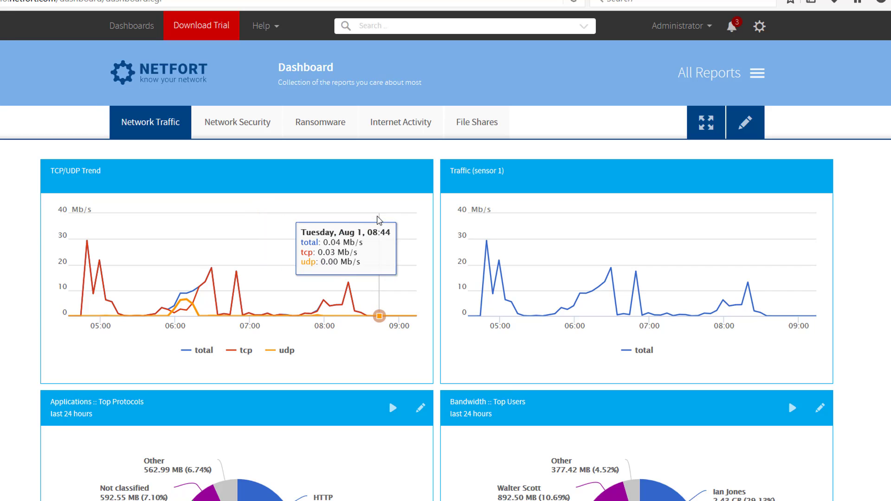
{"action": "mouse_move", "coordinate": [381, 218]}
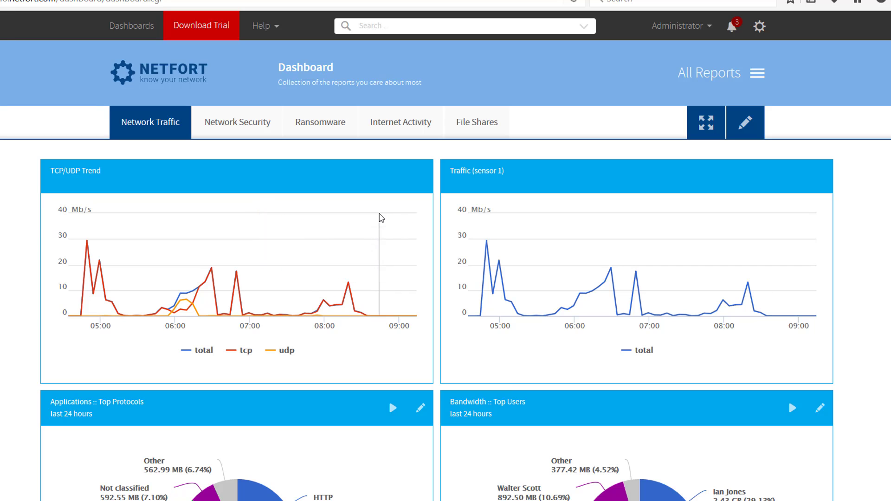
{"action": "mouse_move", "coordinate": [373, 316]}
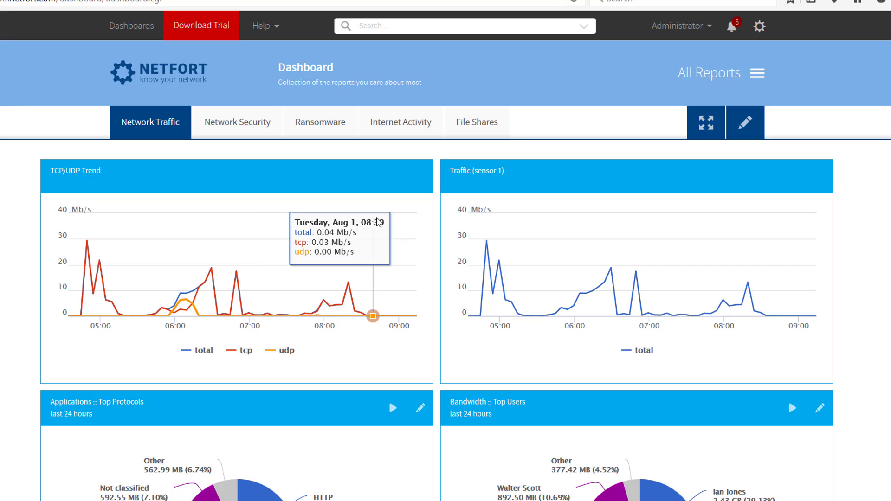
{"action": "mouse_move", "coordinate": [274, 189]}
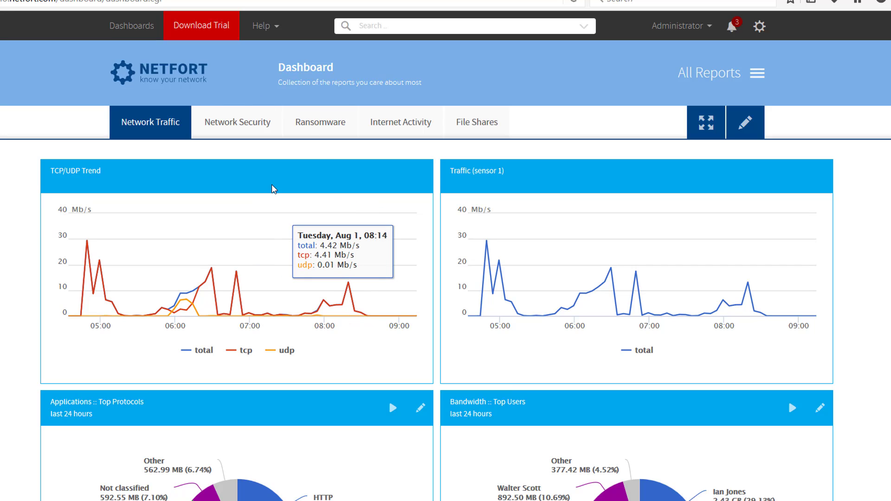
{"action": "mouse_move", "coordinate": [324, 184]}
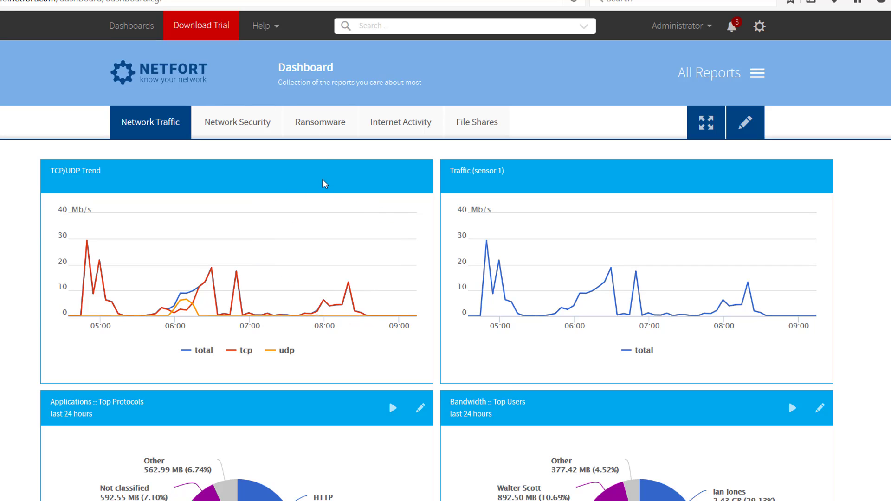
{"action": "mouse_move", "coordinate": [317, 177]}
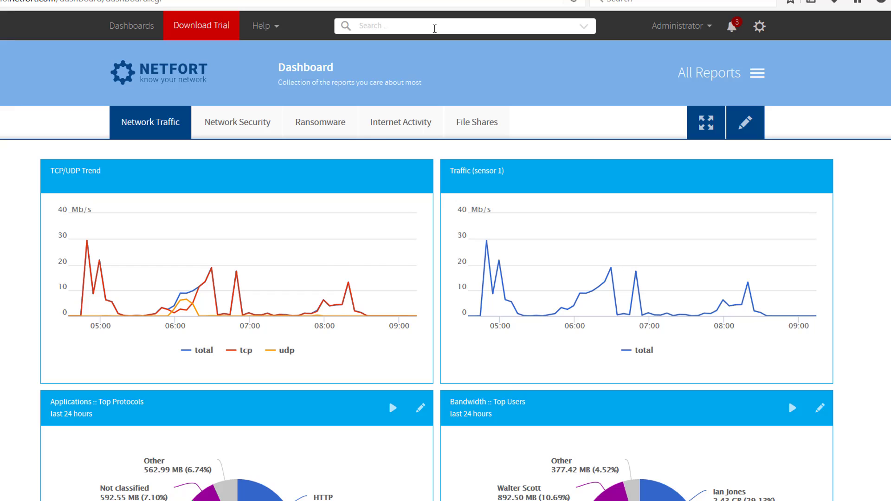
Search the reports for 'top cl' and open Bandwidth :: Top Clients.
{"action": "left_click", "coordinate": [435, 25]}
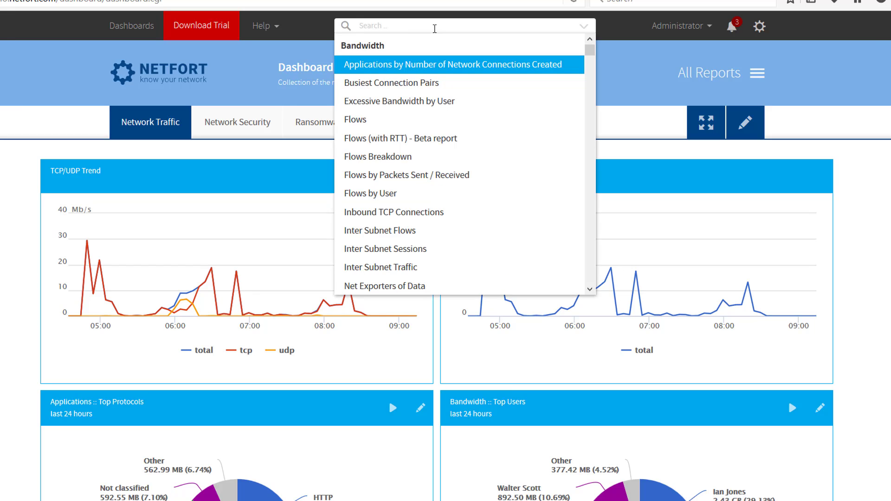
{"action": "type", "text": "top cl"}
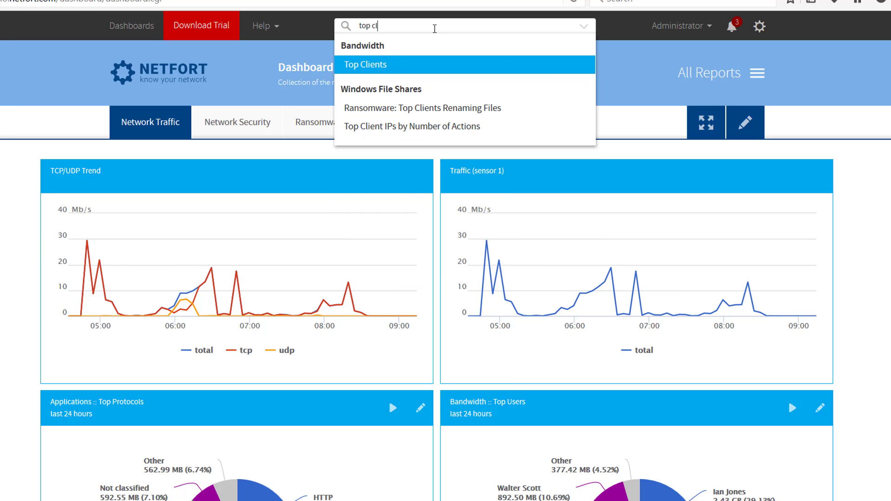
{"action": "mouse_move", "coordinate": [361, 71]}
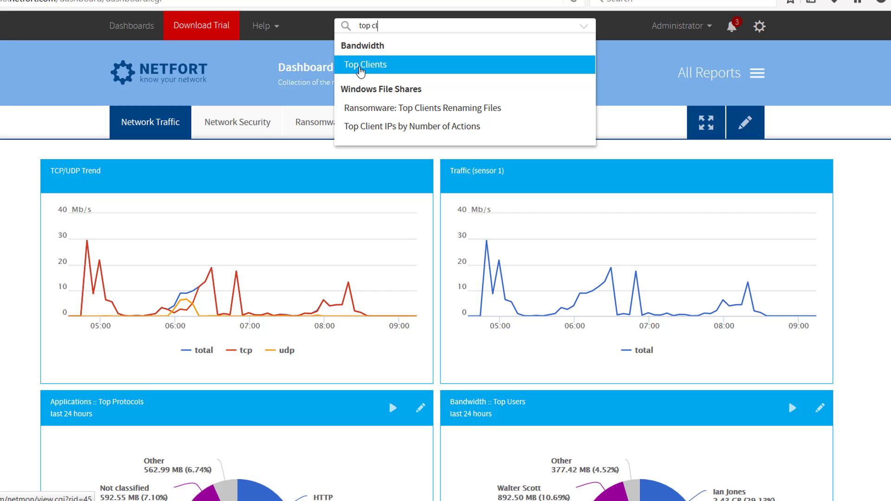
{"action": "left_click", "coordinate": [365, 64]}
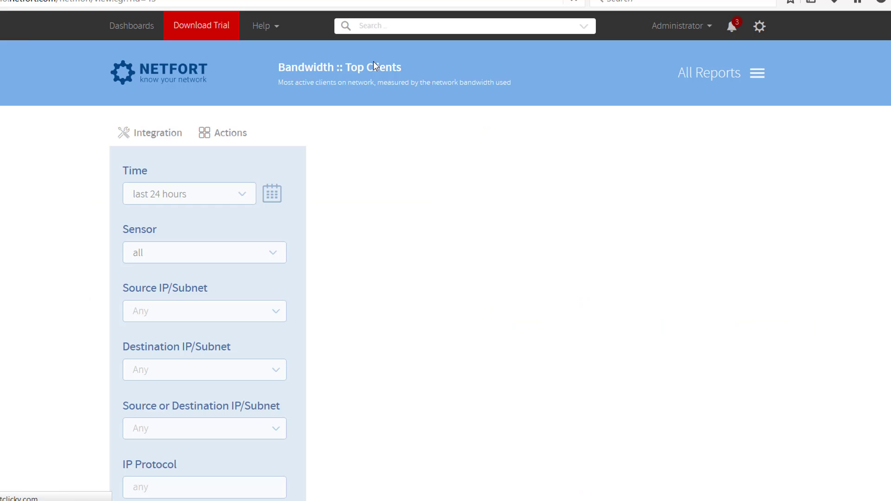
Enter a private-range exclusion in Source IP/Subnet, leaving the source as $External.
{"action": "scroll", "scroll_direction": "down", "scroll_amount": 3}
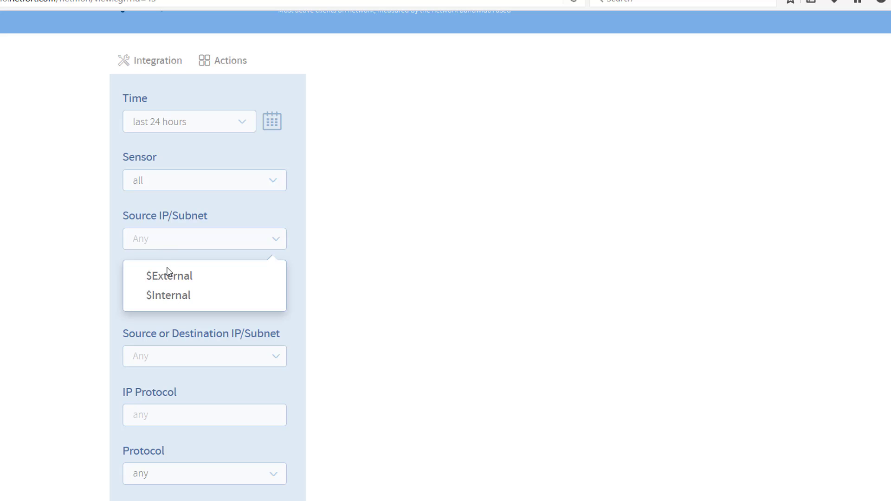
{"action": "left_click", "coordinate": [169, 275]}
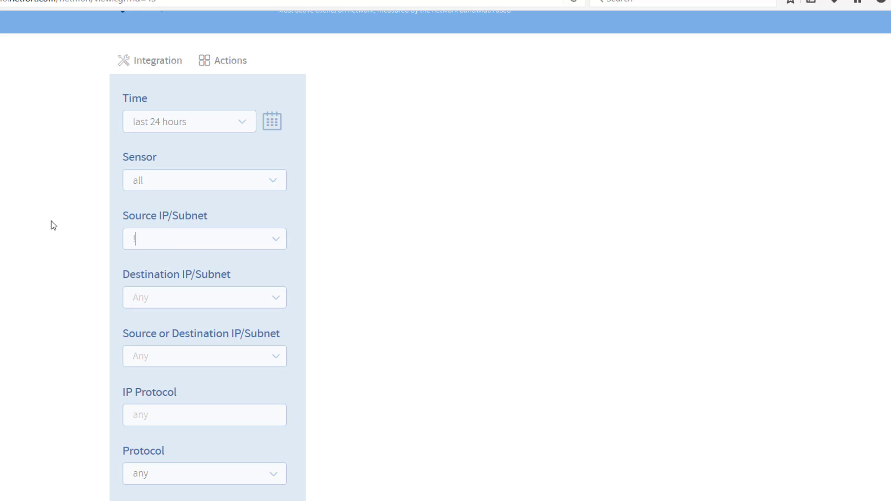
{"action": "type", "text": "!10"}
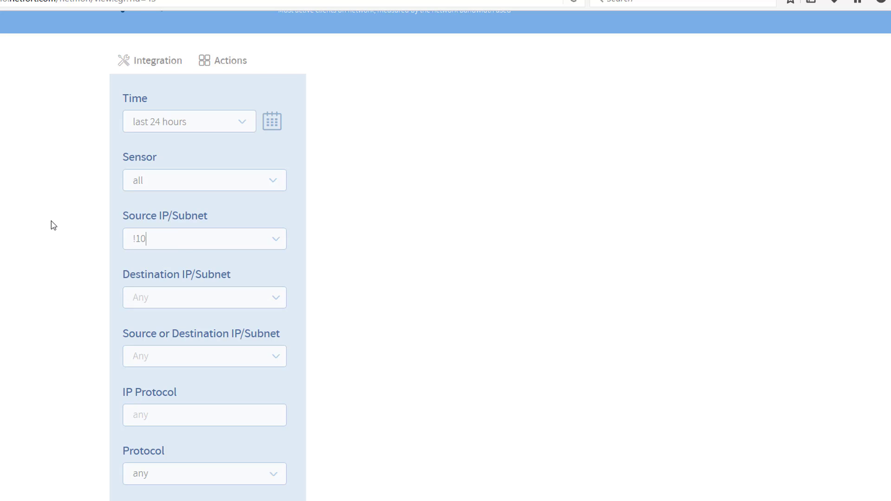
{"action": "type", "text": ".0.0.0"}
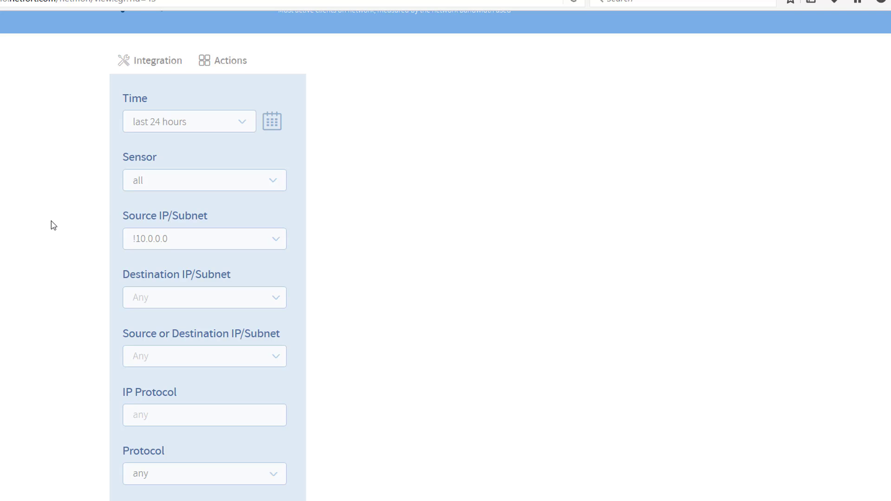
{"action": "type", "text": "/8,192.168."}
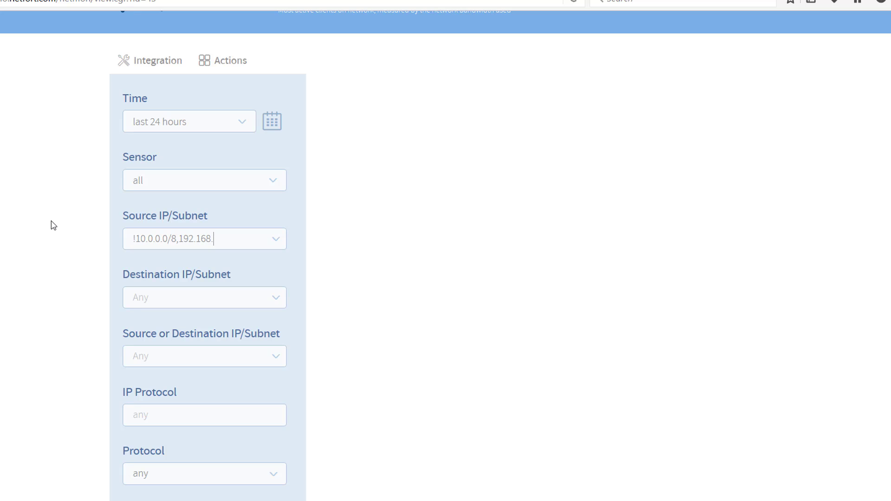
{"action": "type", "text": "0.0/16"}
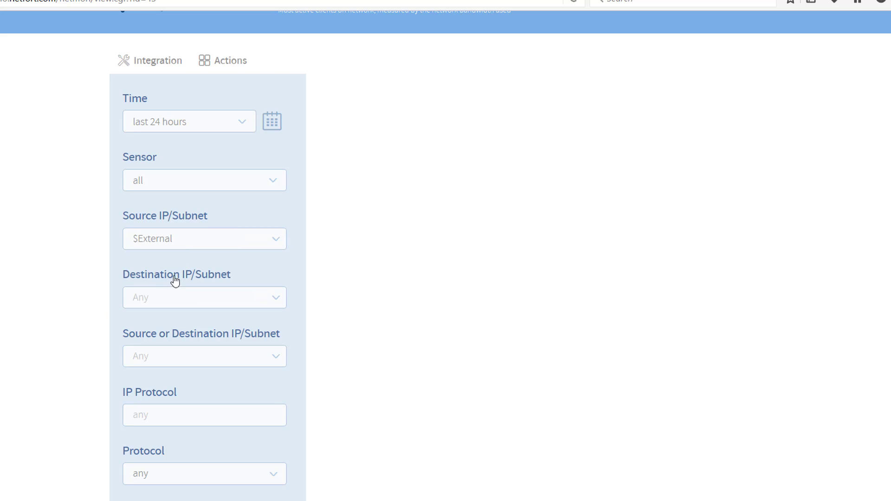
Set Destination Port to 445 and run the report, showing external source 109.226.209.2.
{"action": "scroll", "scroll_direction": "down", "scroll_amount": 3}
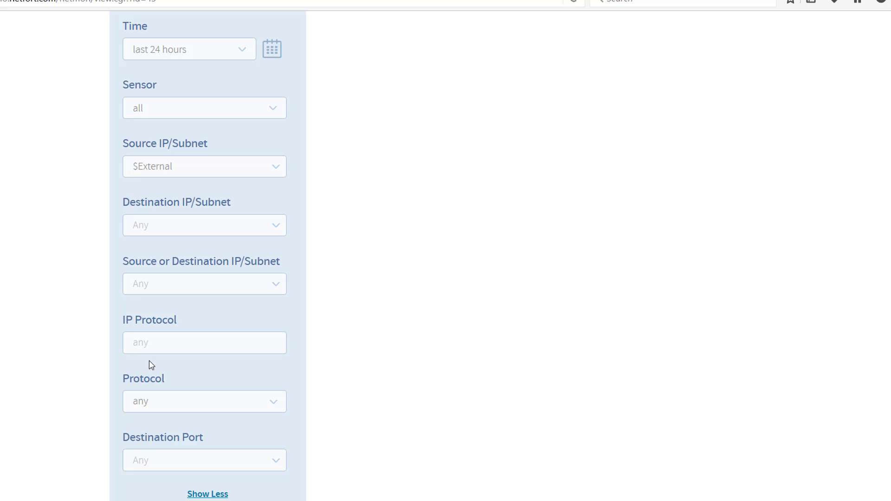
{"action": "scroll", "scroll_direction": "down", "scroll_amount": 3}
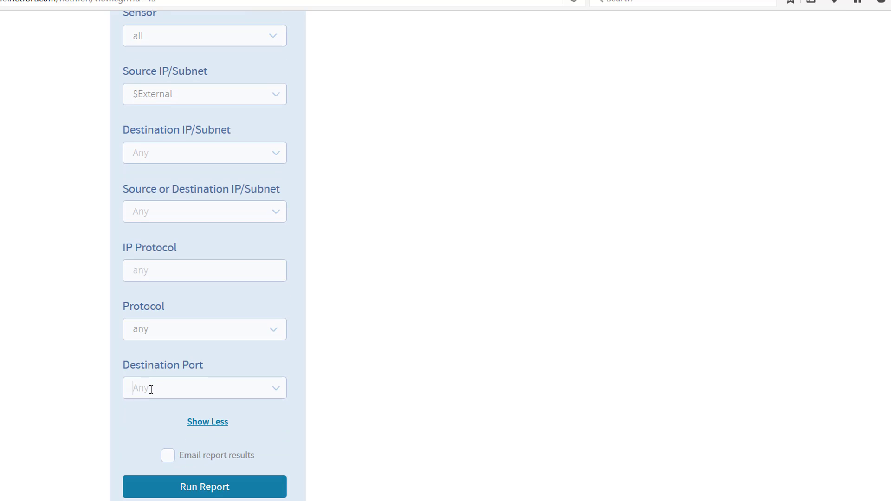
{"action": "type", "text": "445"}
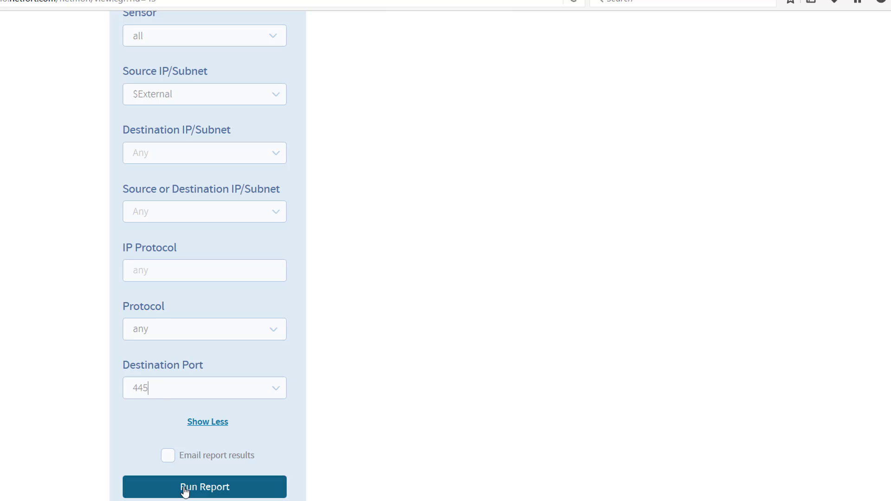
{"action": "left_click", "coordinate": [204, 487]}
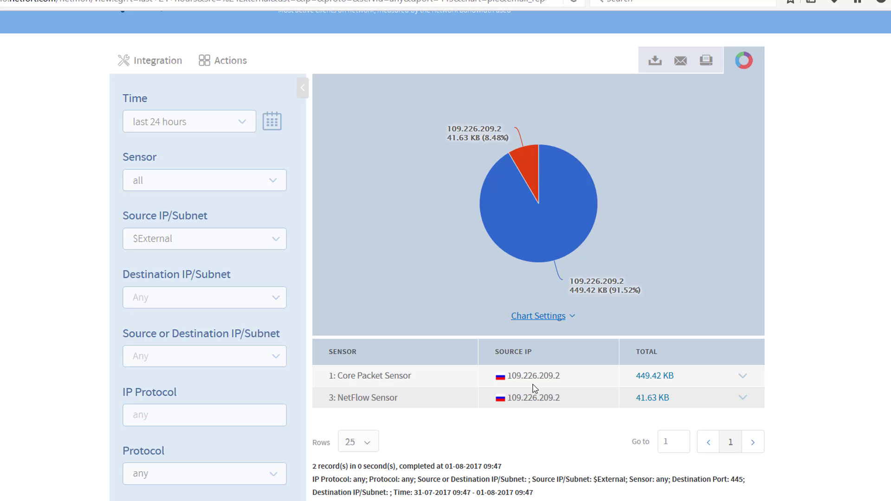
{"action": "mouse_move", "coordinate": [383, 398]}
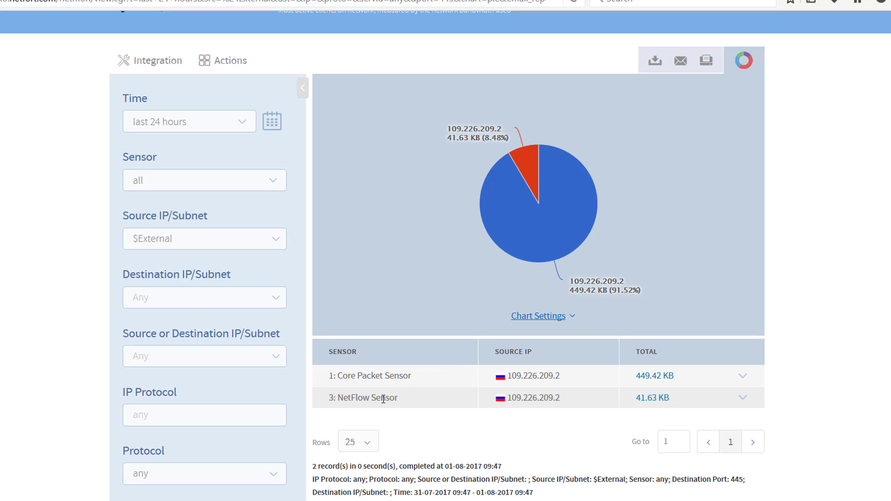
{"action": "scroll", "scroll_direction": "down", "scroll_amount": 3}
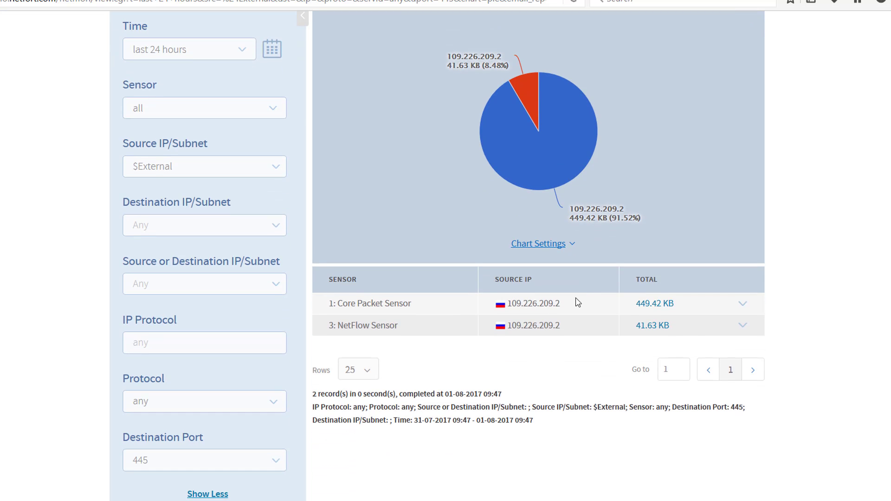
{"action": "mouse_move", "coordinate": [486, 311]}
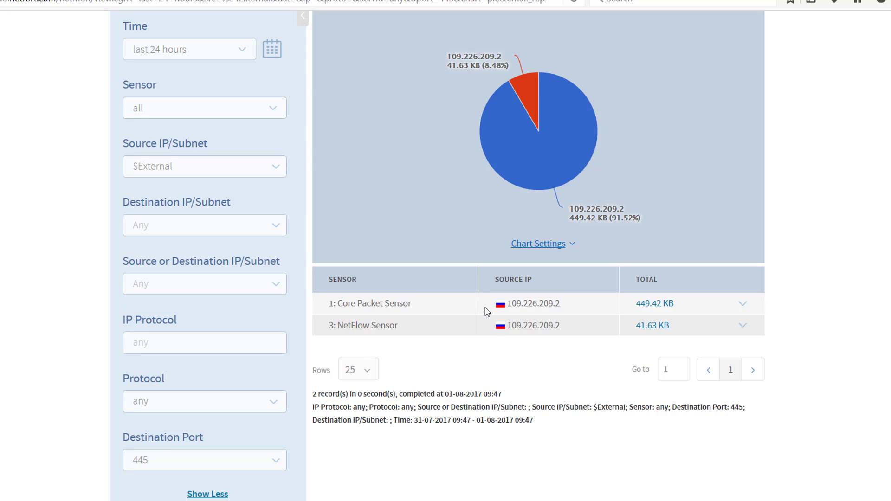
{"action": "mouse_move", "coordinate": [655, 304]}
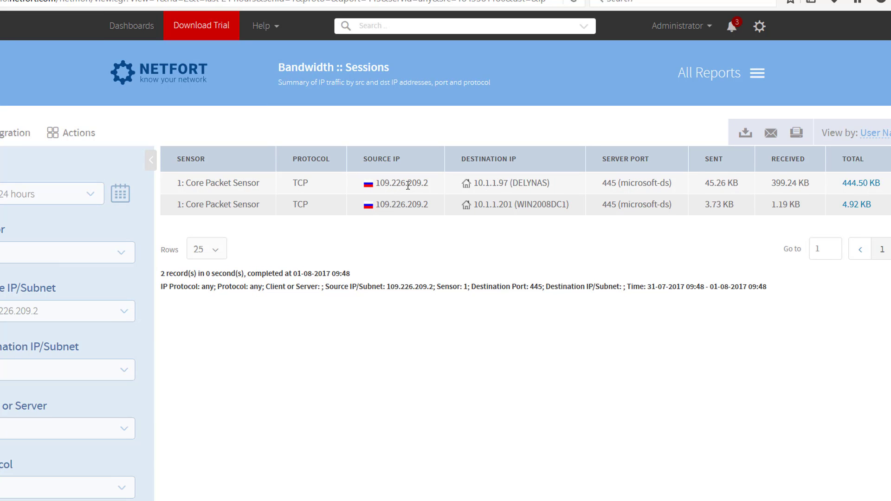
{"action": "mouse_move", "coordinate": [444, 190]}
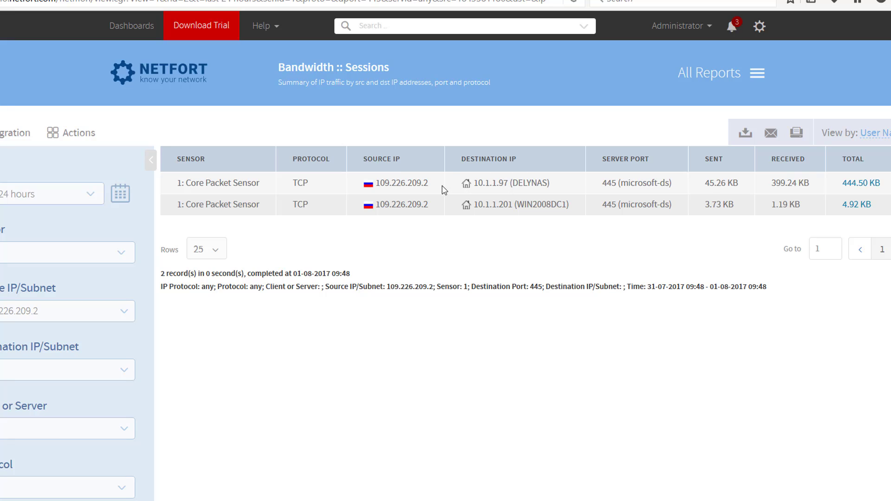
{"action": "mouse_move", "coordinate": [403, 195]}
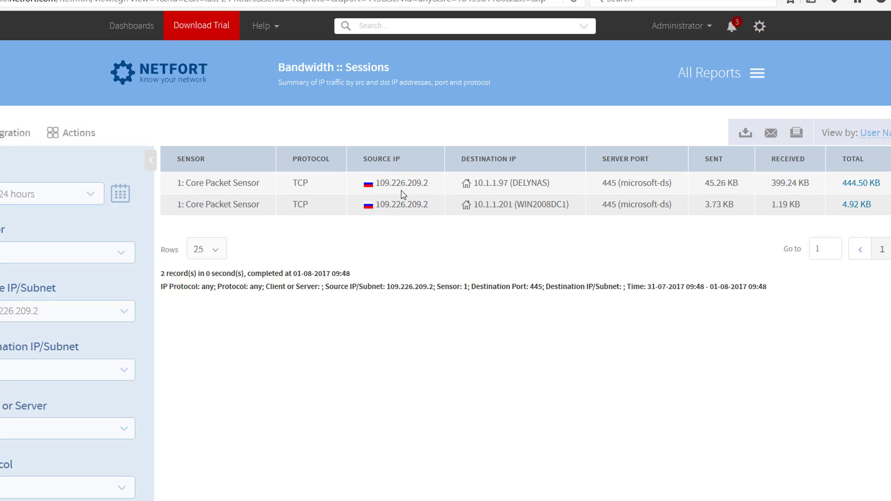
{"action": "mouse_move", "coordinate": [415, 183]}
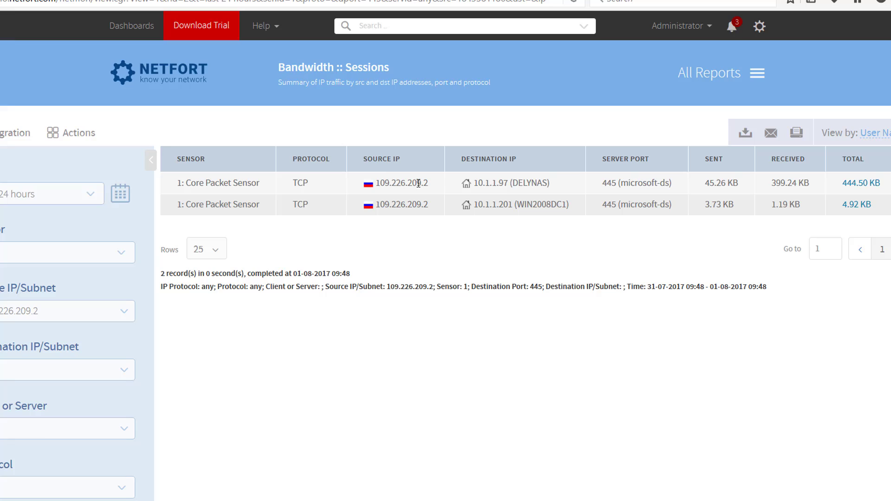
{"action": "mouse_move", "coordinate": [623, 182]}
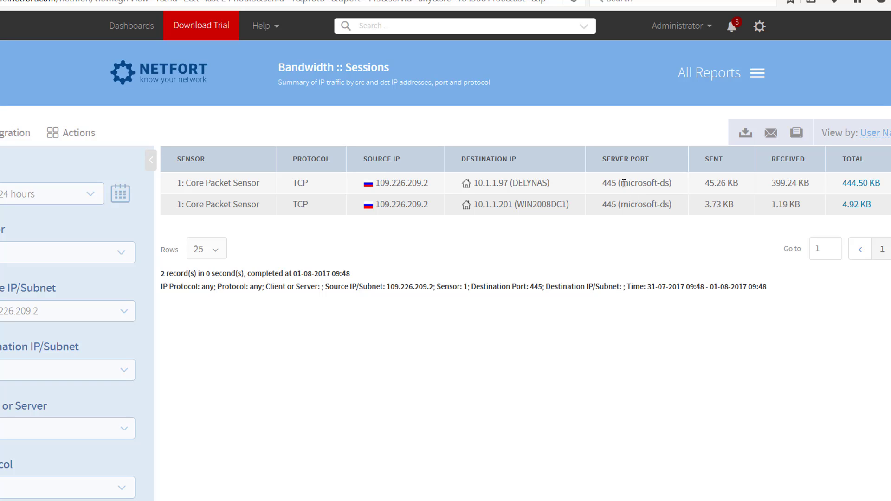
{"action": "mouse_move", "coordinate": [580, 190]}
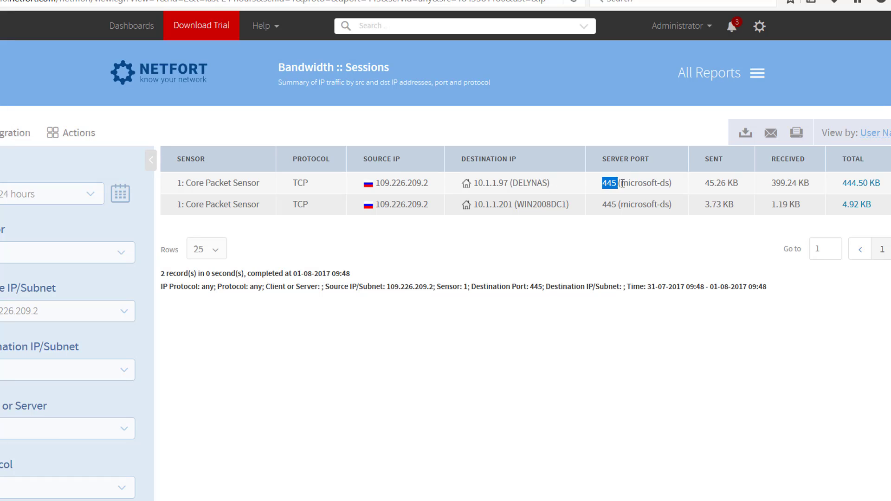
{"action": "mouse_move", "coordinate": [861, 183]}
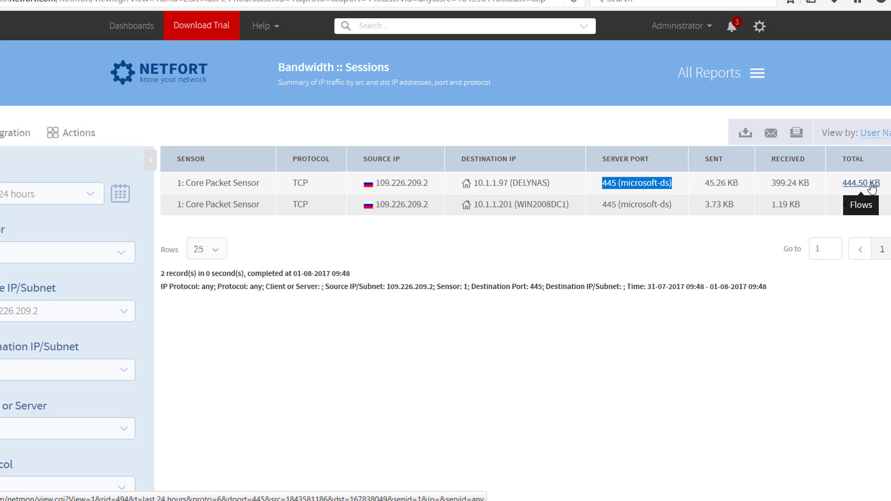
{"action": "mouse_move", "coordinate": [685, 190]}
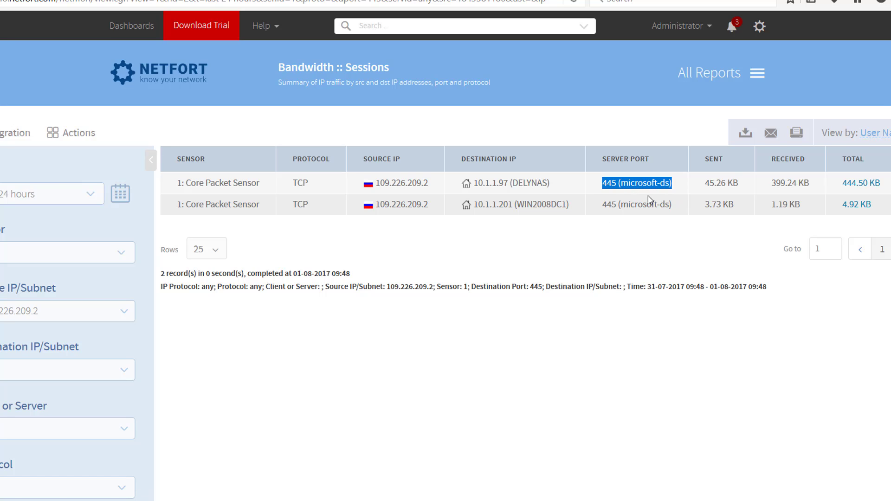
{"action": "mouse_move", "coordinate": [436, 156]}
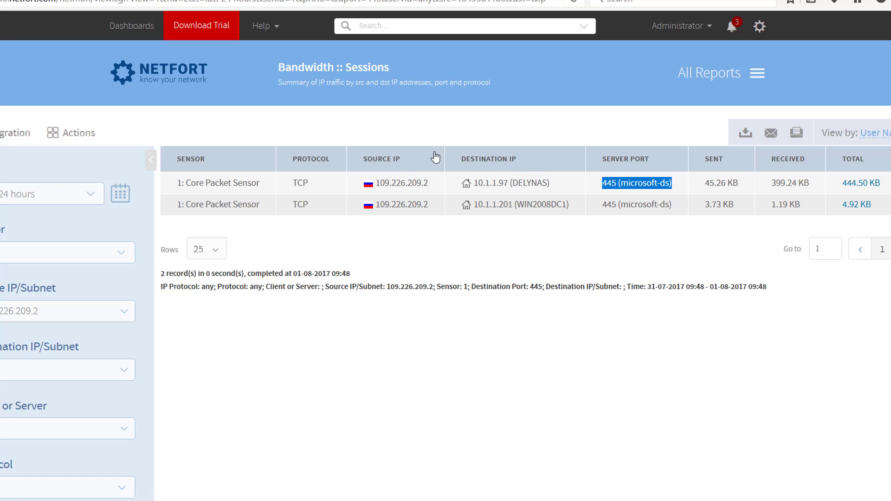
{"action": "mouse_move", "coordinate": [345, 151]}
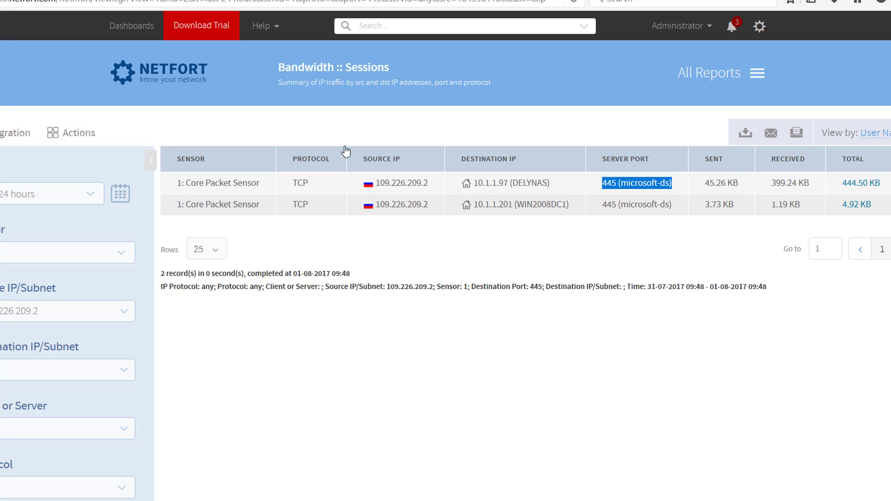
{"action": "mouse_move", "coordinate": [278, 86]}
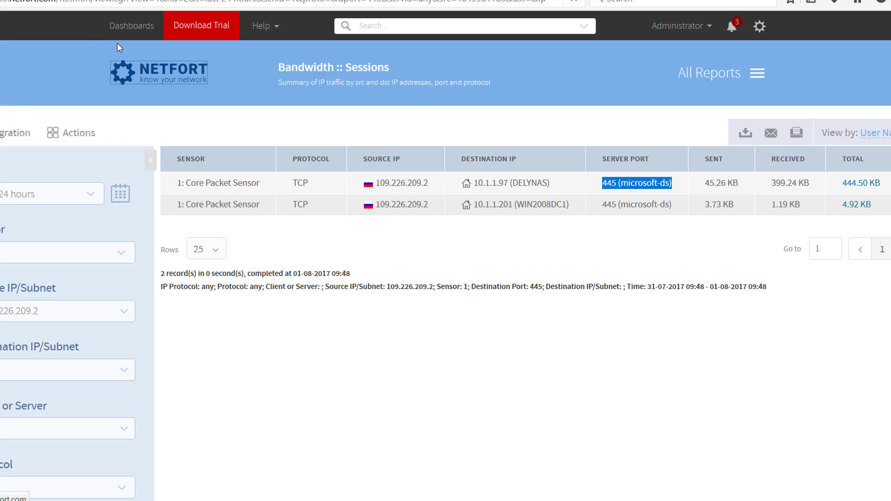
{"action": "mouse_move", "coordinate": [179, 67]}
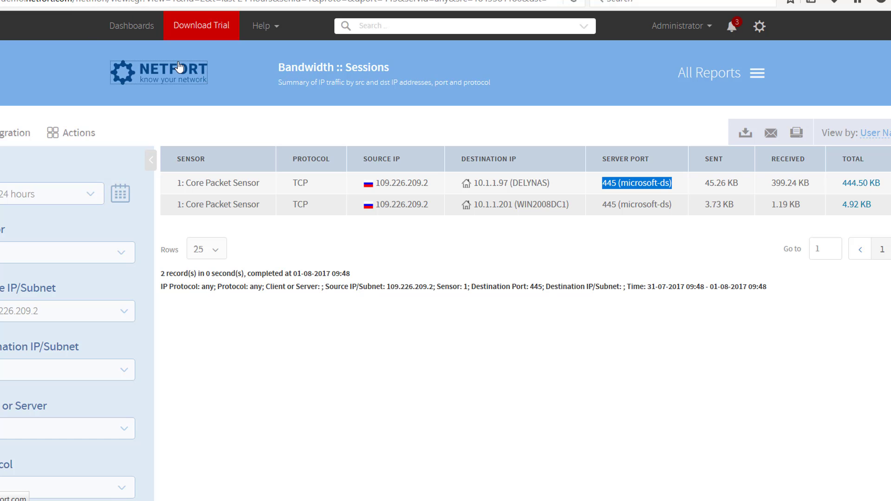
{"action": "mouse_move", "coordinate": [163, 59]}
{"action": "type", "text": "s"}
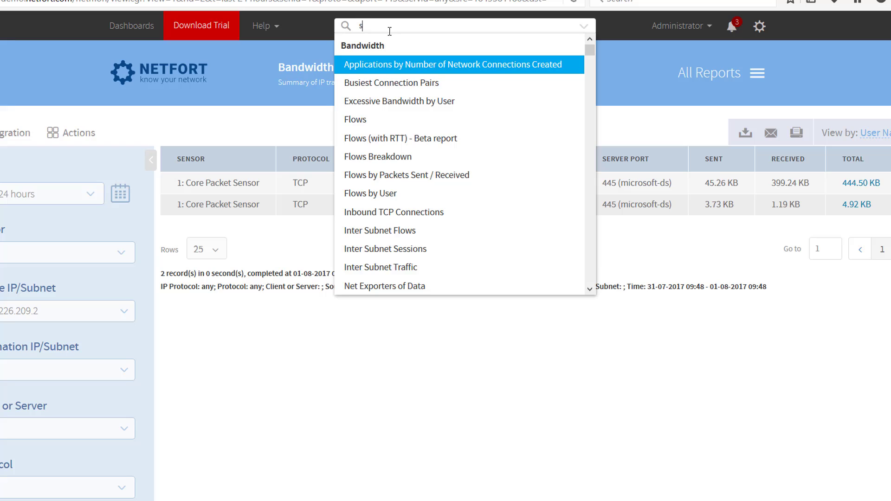
Run Netscan :: Network Scanners by Port and inspect the port 80, 2048, 443 rows.
{"action": "type", "text": "can"}
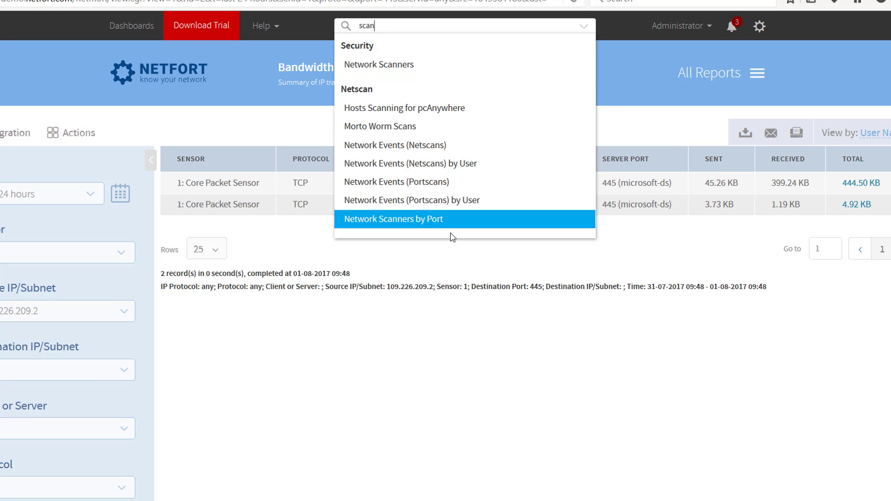
{"action": "mouse_move", "coordinate": [375, 223]}
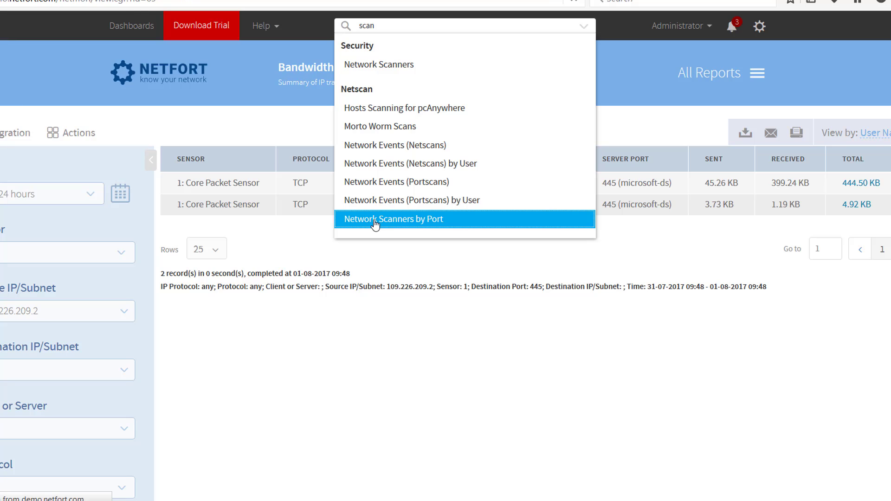
{"action": "left_click", "coordinate": [392, 219]}
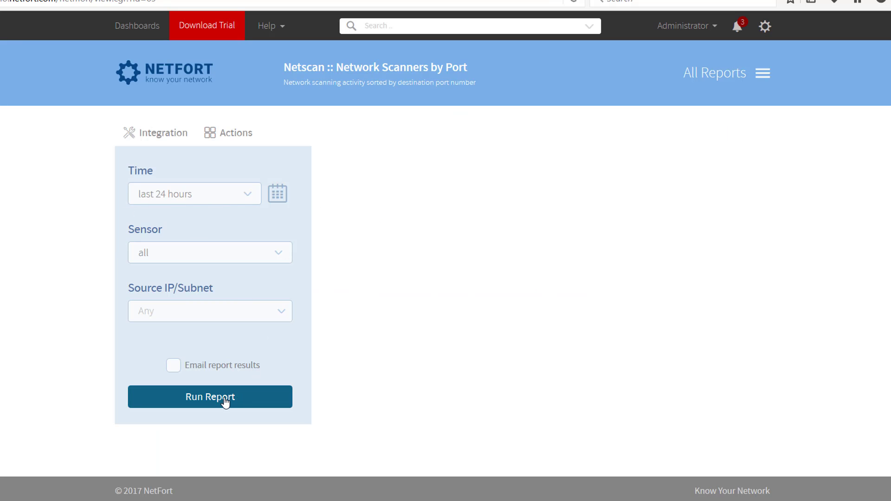
{"action": "left_click", "coordinate": [210, 396]}
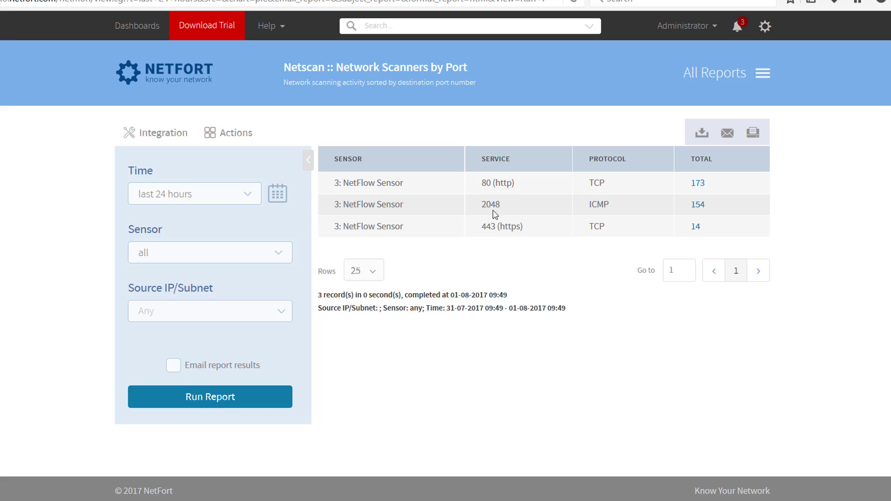
{"action": "mouse_move", "coordinate": [484, 184]}
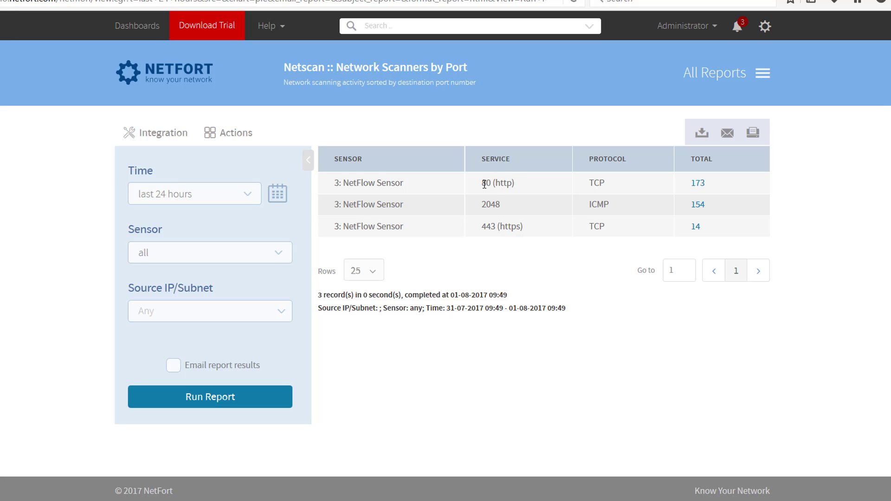
{"action": "double_click", "coordinate": [489, 205]}
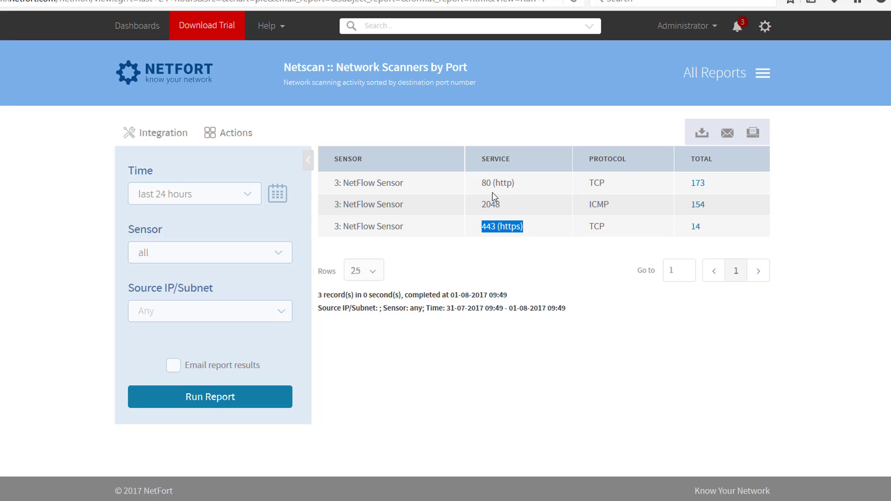
{"action": "mouse_move", "coordinate": [513, 212]}
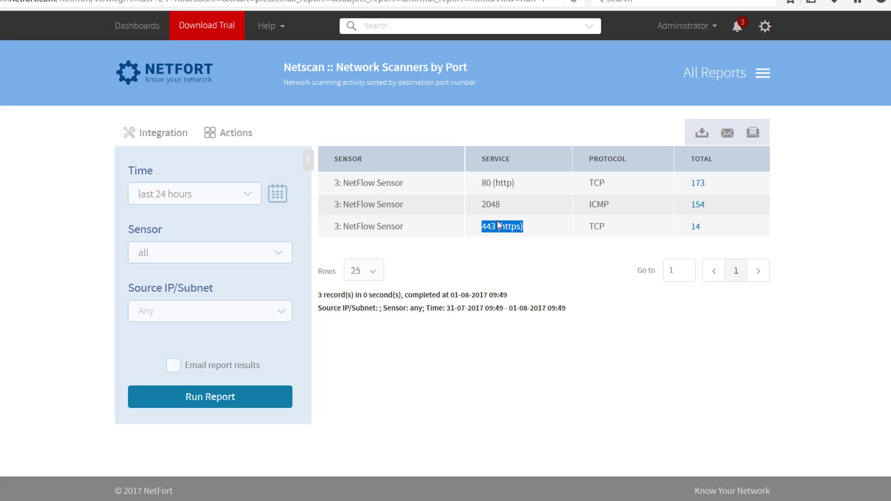
{"action": "mouse_move", "coordinate": [489, 201]}
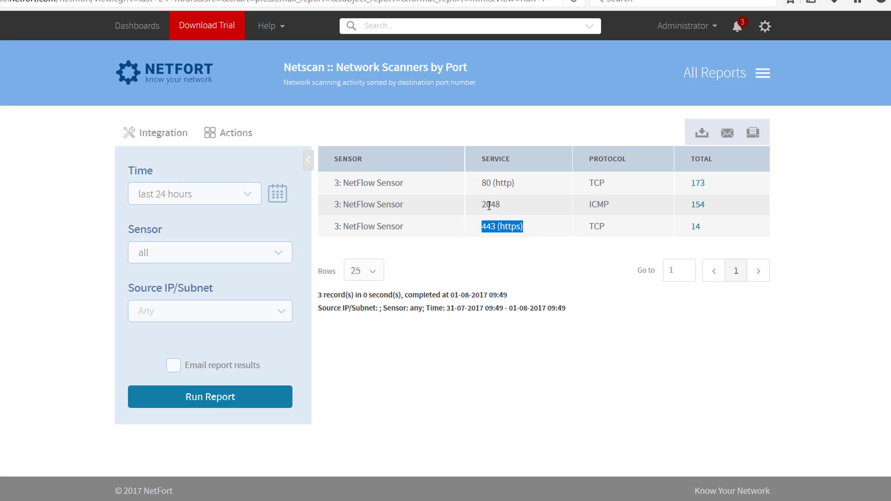
{"action": "mouse_move", "coordinate": [570, 240]}
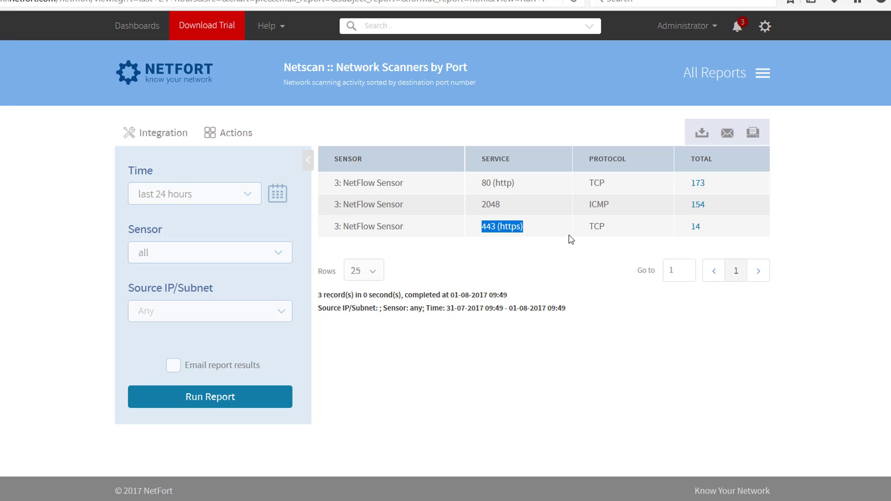
{"action": "mouse_move", "coordinate": [474, 259]}
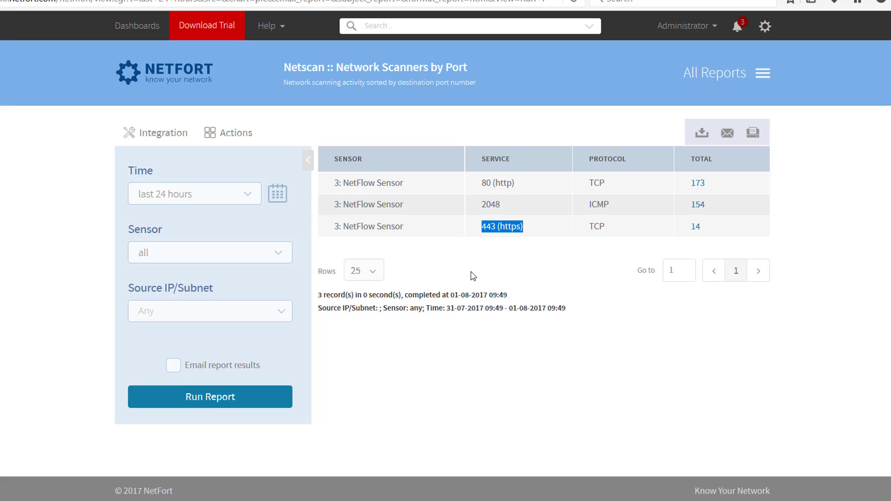
{"action": "mouse_move", "coordinate": [539, 230]}
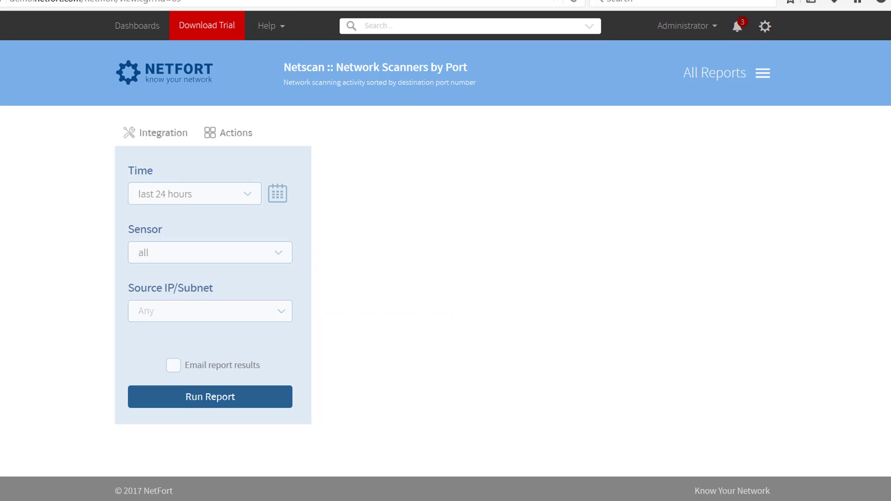
Rerun the external Top Clients report for destination port 139, returning no results.
{"action": "left_click", "coordinate": [469, 26]}
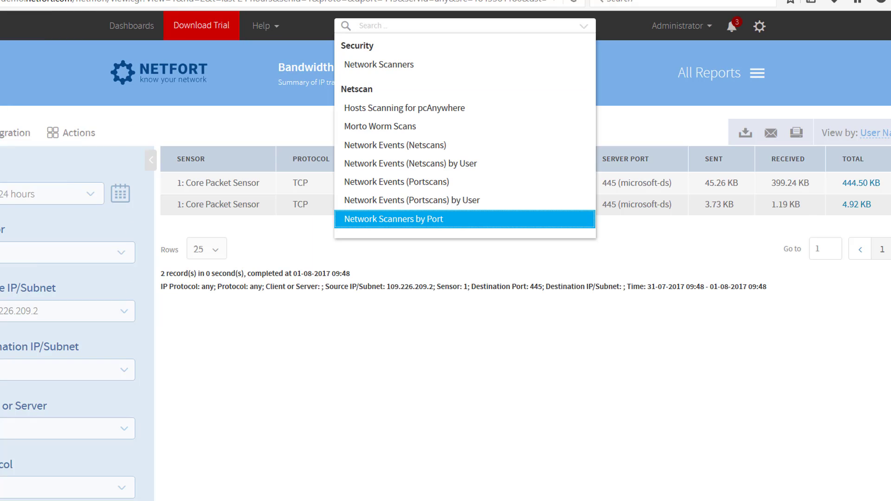
{"action": "left_click", "coordinate": [393, 219]}
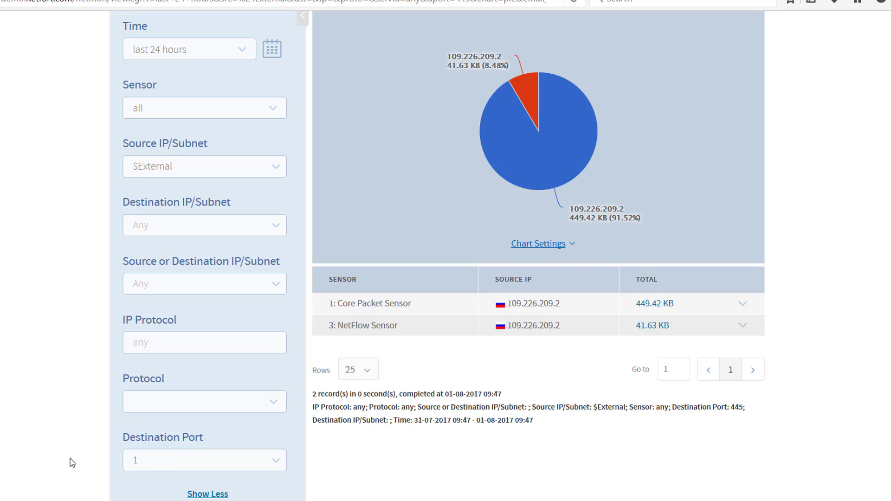
{"action": "scroll", "scroll_direction": "down", "scroll_amount": 3}
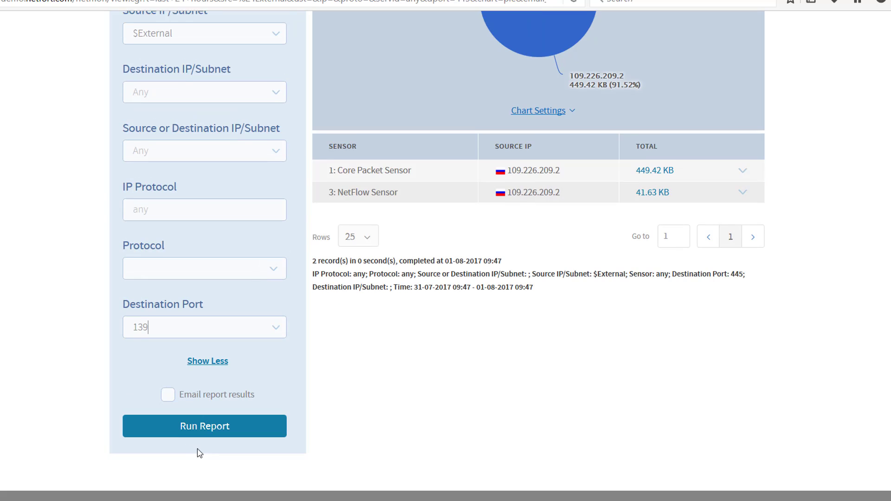
{"action": "left_click", "coordinate": [204, 426]}
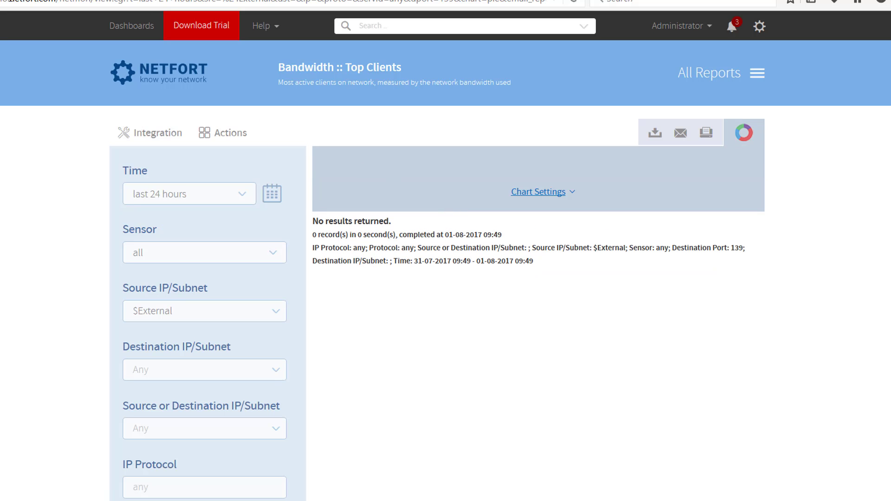
Return to the port 445 results for 109.226.209.2.
{"action": "scroll", "scroll_direction": "down", "scroll_amount": 3}
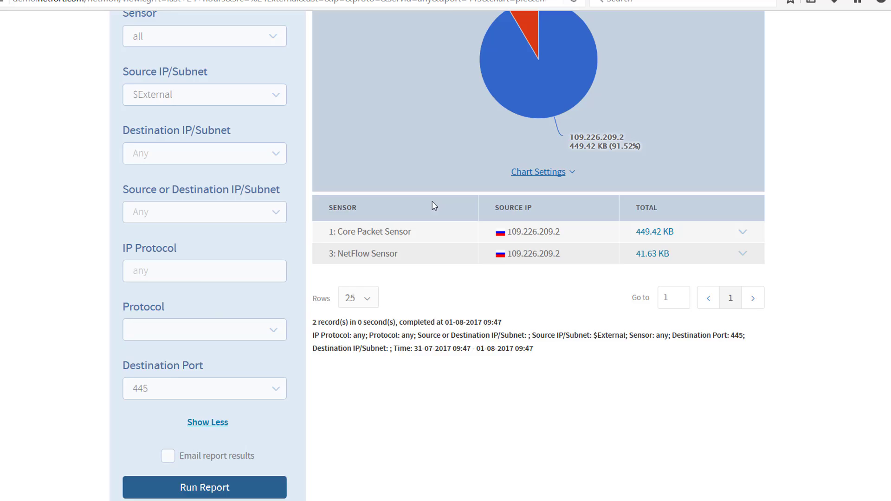
{"action": "scroll", "scroll_direction": "up", "scroll_amount": 3}
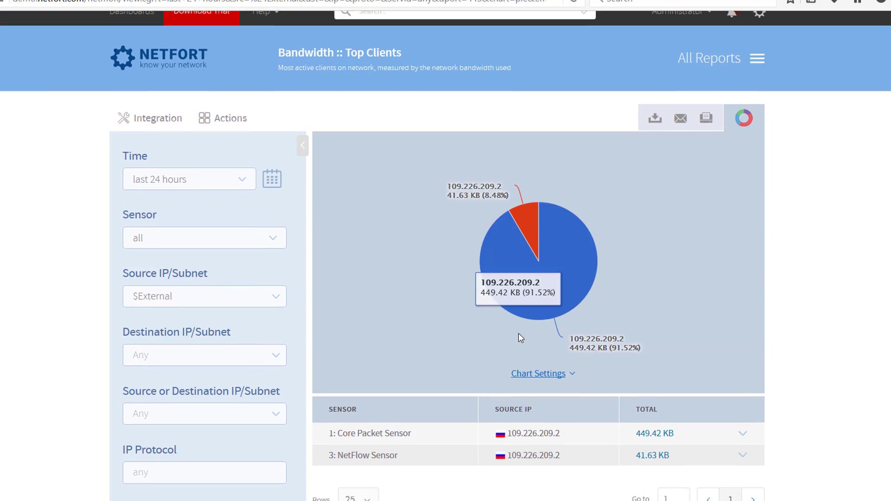
{"action": "scroll", "scroll_direction": "down", "scroll_amount": 3}
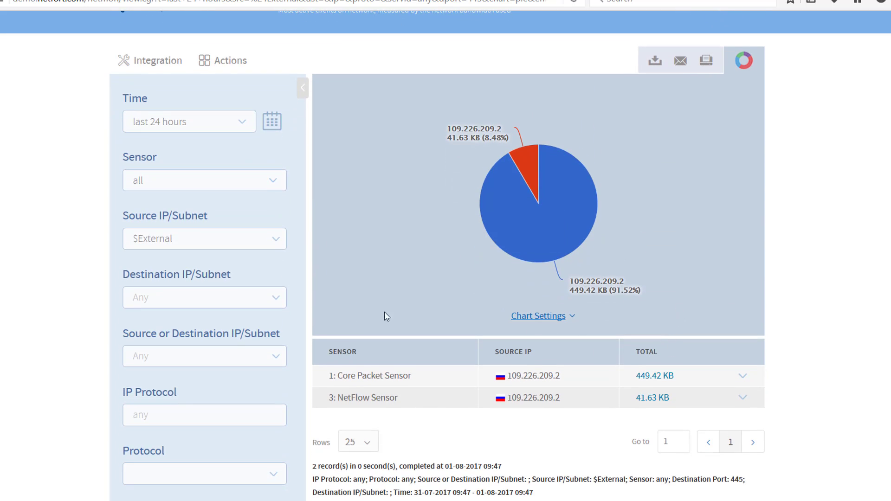
{"action": "left_click", "coordinate": [229, 61]}
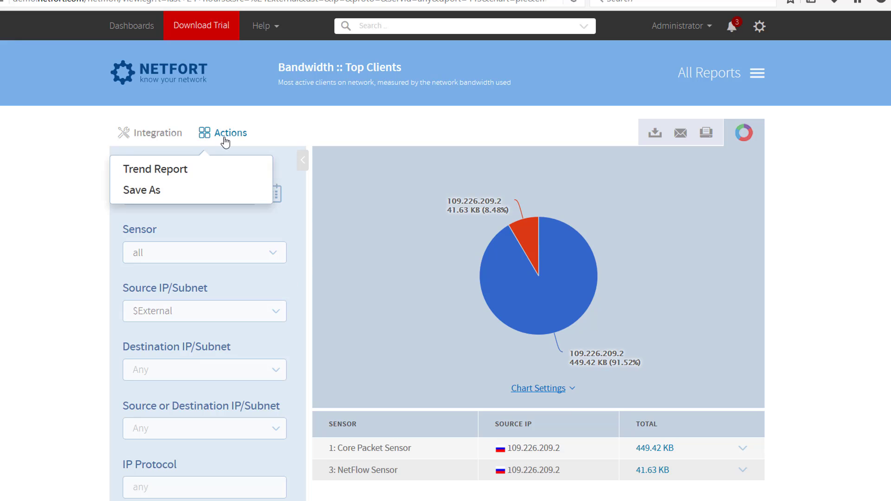
Save a custom copy of the port 445 report named 'SlowLoris Inbound 445'.
{"action": "left_click", "coordinate": [141, 190]}
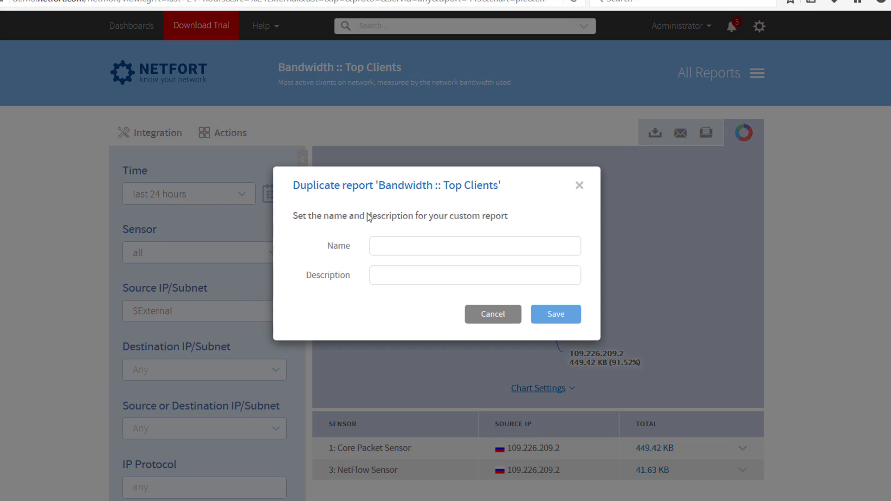
{"action": "type", "text": "Slow"}
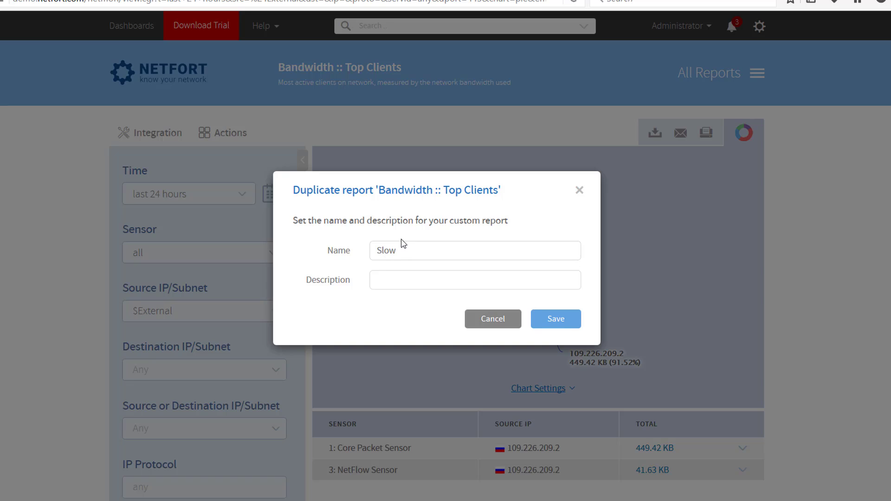
{"action": "type", "text": "Loris In"}
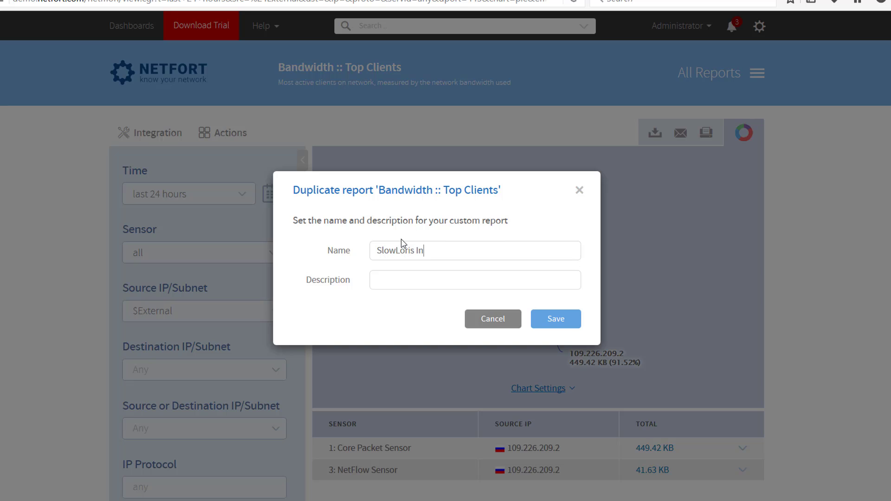
{"action": "type", "text": "bound 4"}
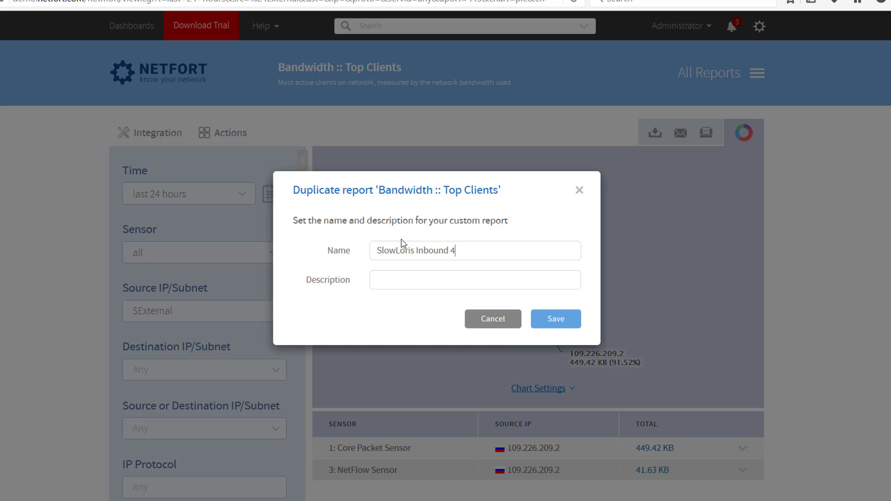
{"action": "type", "text": "45"}
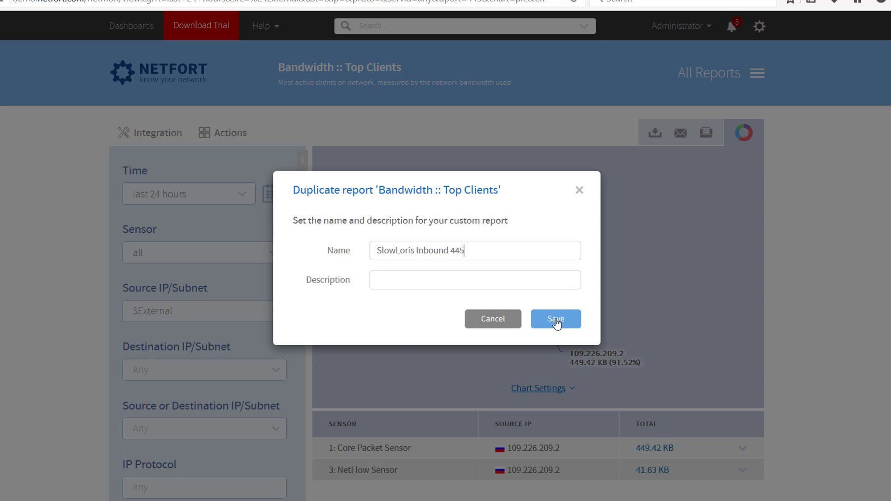
{"action": "mouse_move", "coordinate": [541, 316]}
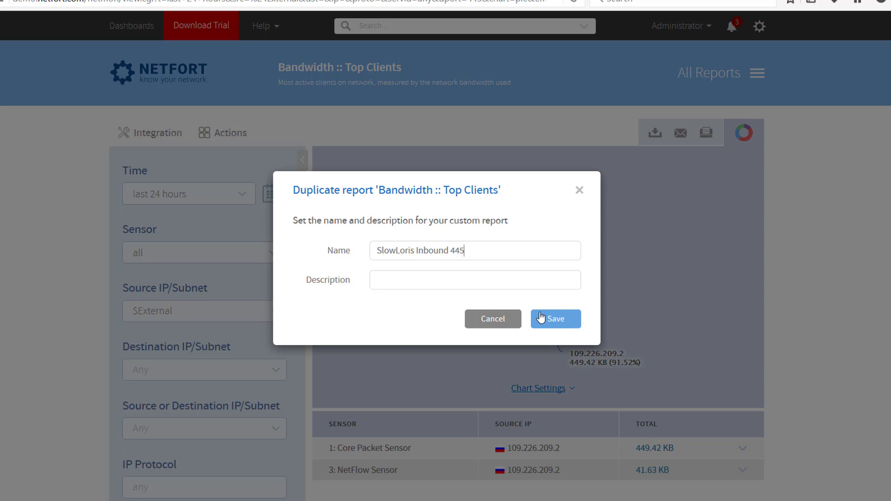
{"action": "left_click", "coordinate": [555, 318]}
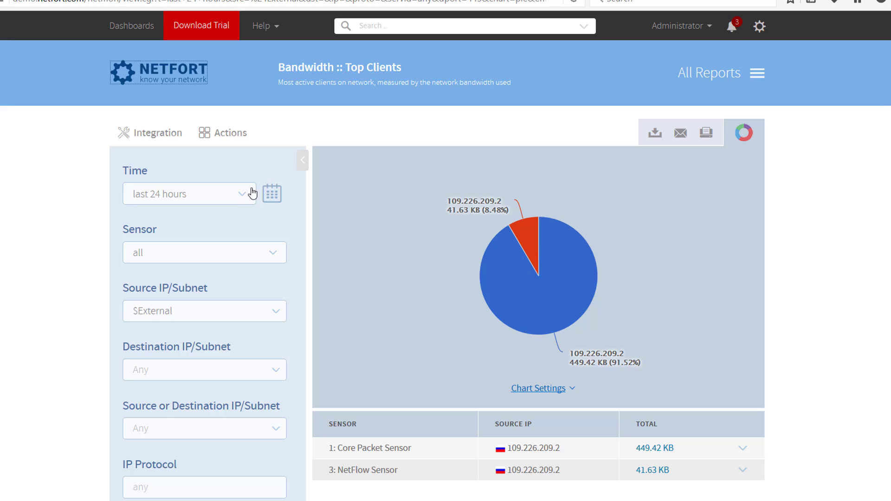
{"action": "mouse_move", "coordinate": [253, 226]}
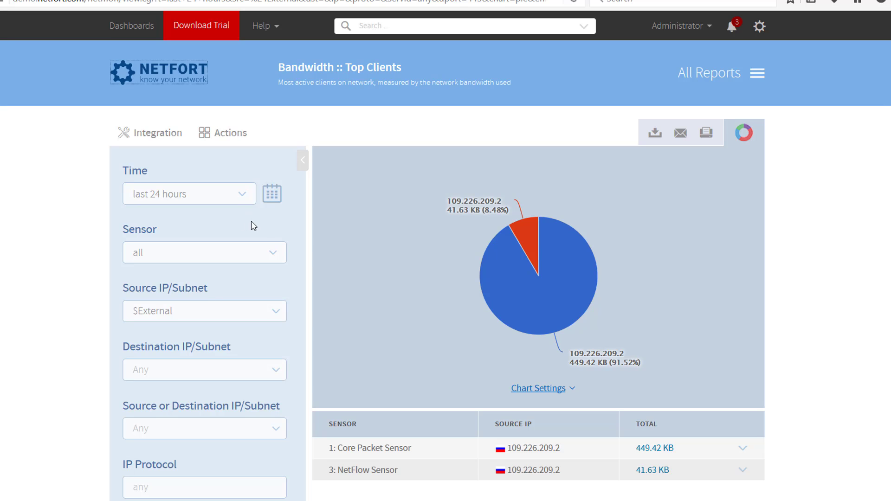